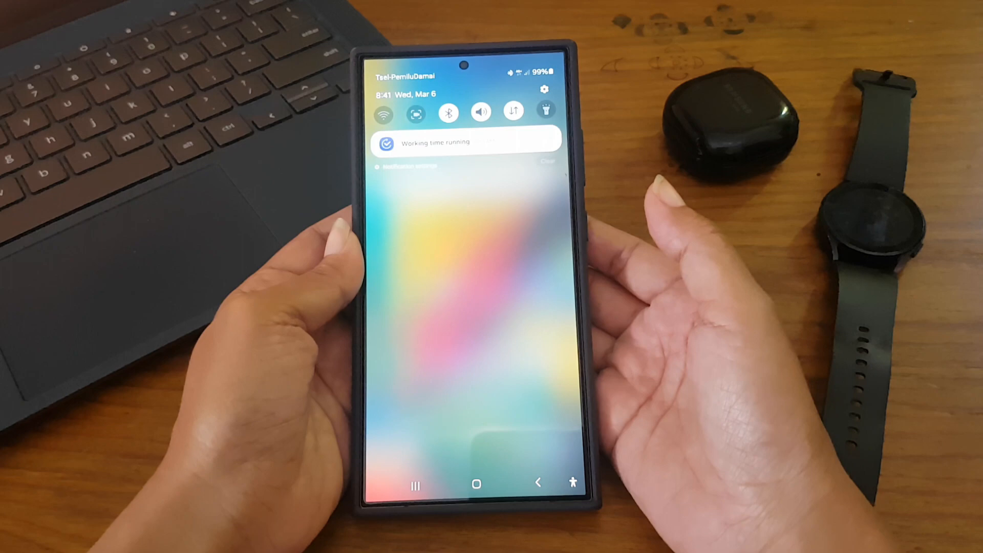
Open Settings from the quick panel and scroll the main list to Lock screen and AOD
{"action": "left_click", "coordinate": [544, 89]}
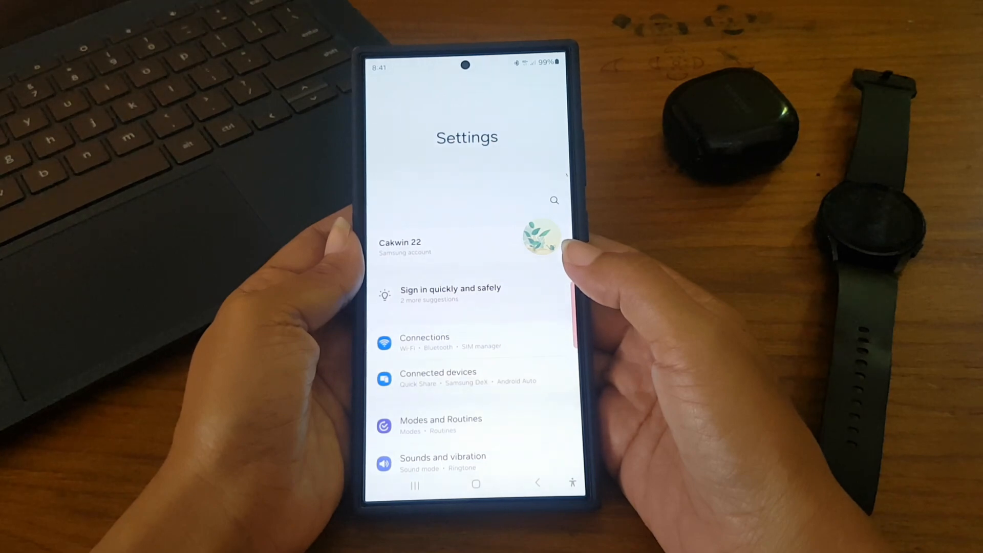
{"action": "scroll", "scroll_direction": "up", "scroll_amount": 3}
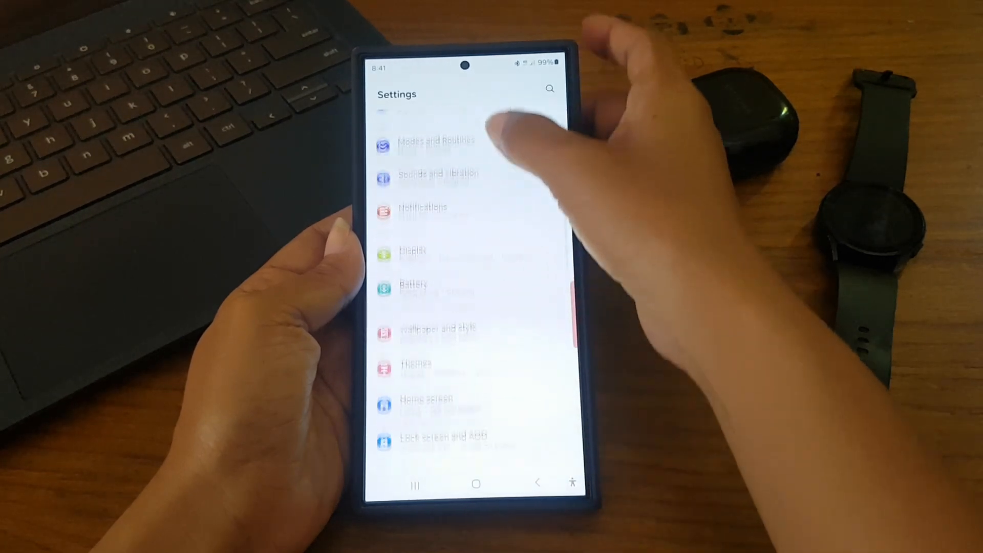
{"action": "scroll", "scroll_direction": "down", "scroll_amount": 3}
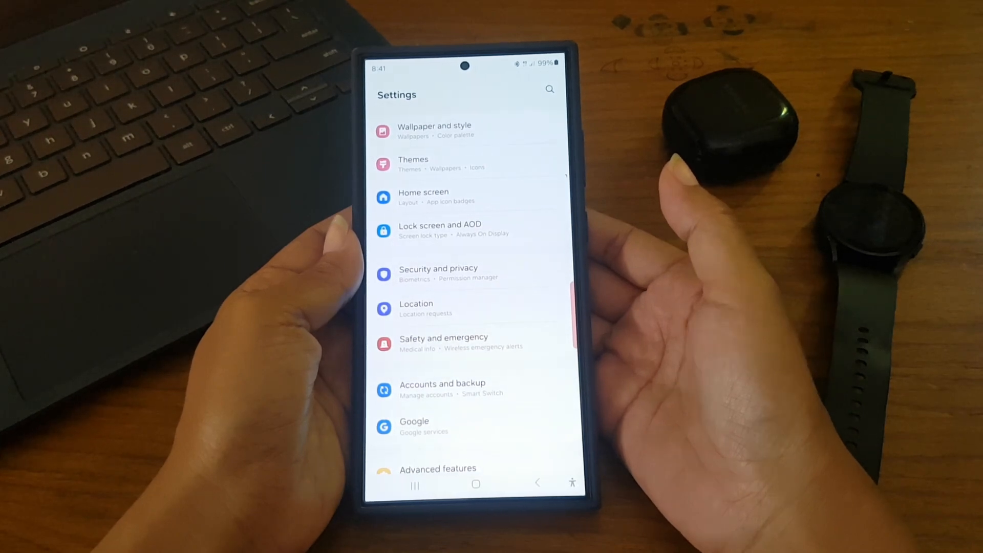
In Lock screen and AOD, set Always On Display's 'When to show' to Auto
{"action": "left_click", "coordinate": [441, 229]}
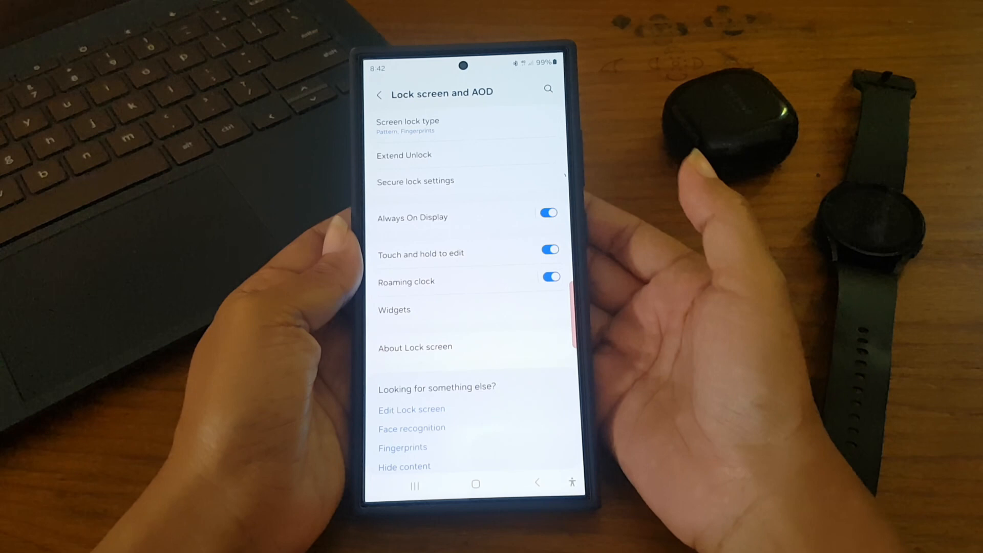
{"action": "left_click", "coordinate": [413, 217]}
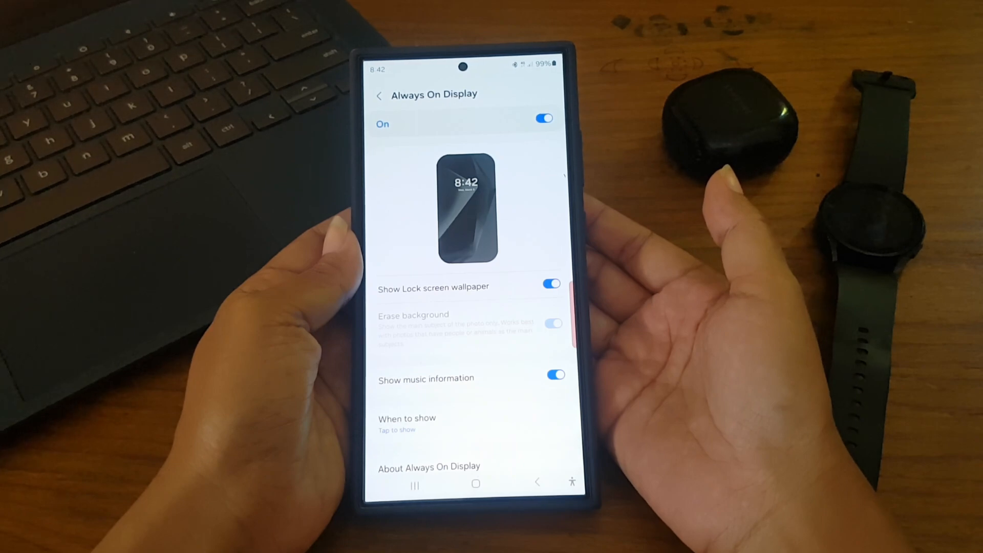
{"action": "left_click", "coordinate": [407, 423]}
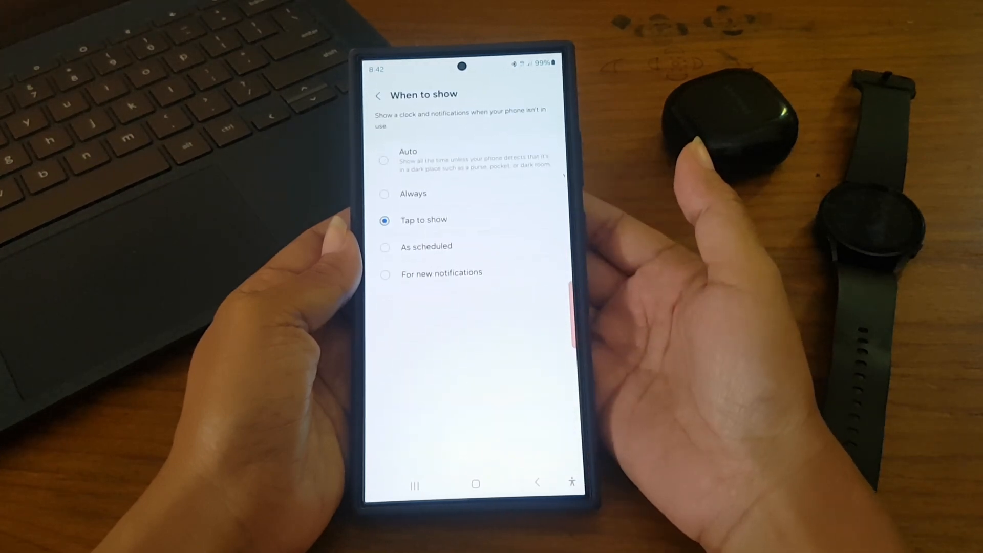
{"action": "left_click", "coordinate": [384, 161]}
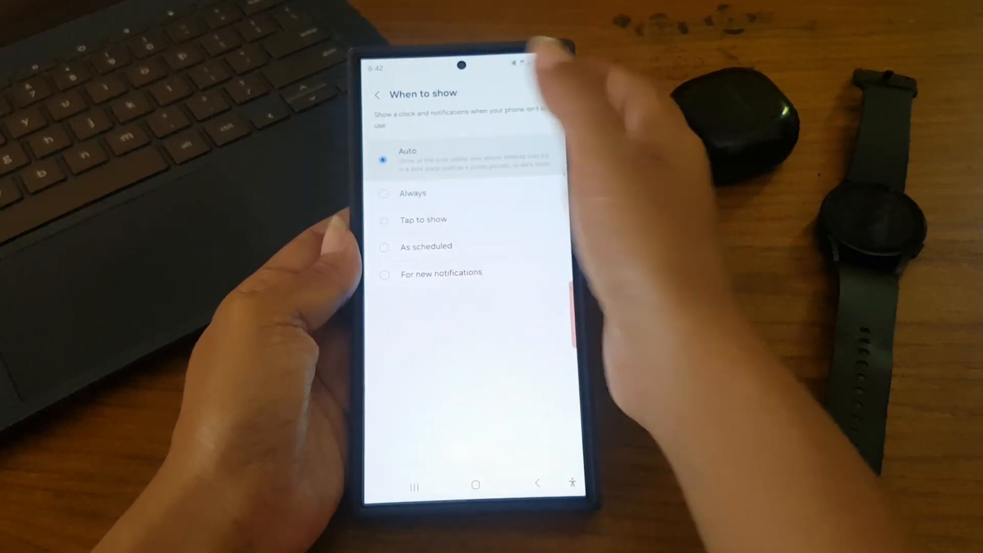